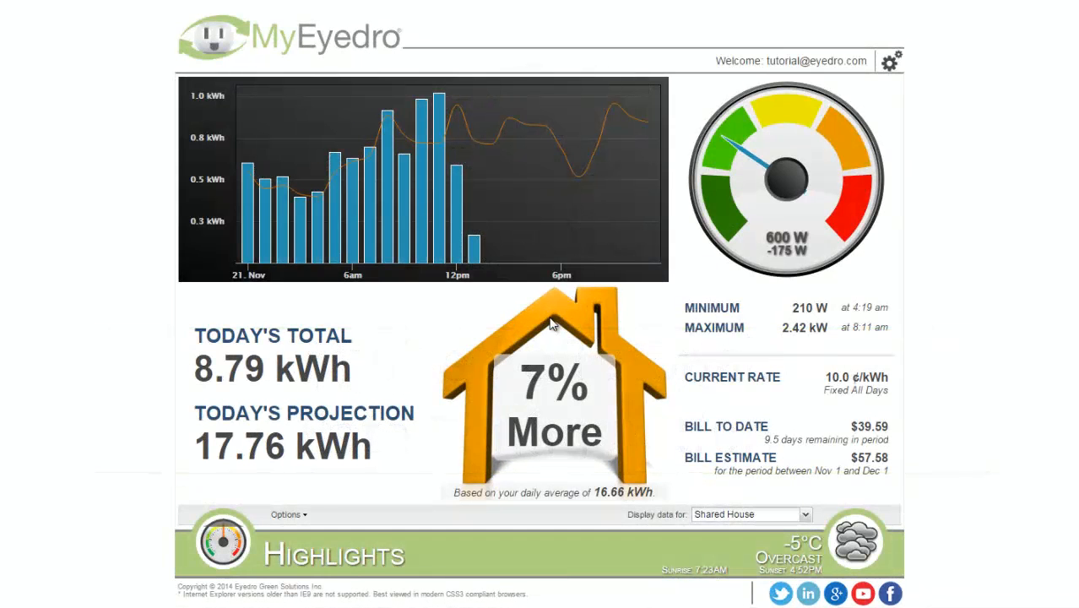
Open the settings menu from the gear icon on the Highlights dashboard.
{"action": "left_click", "coordinate": [890, 61]}
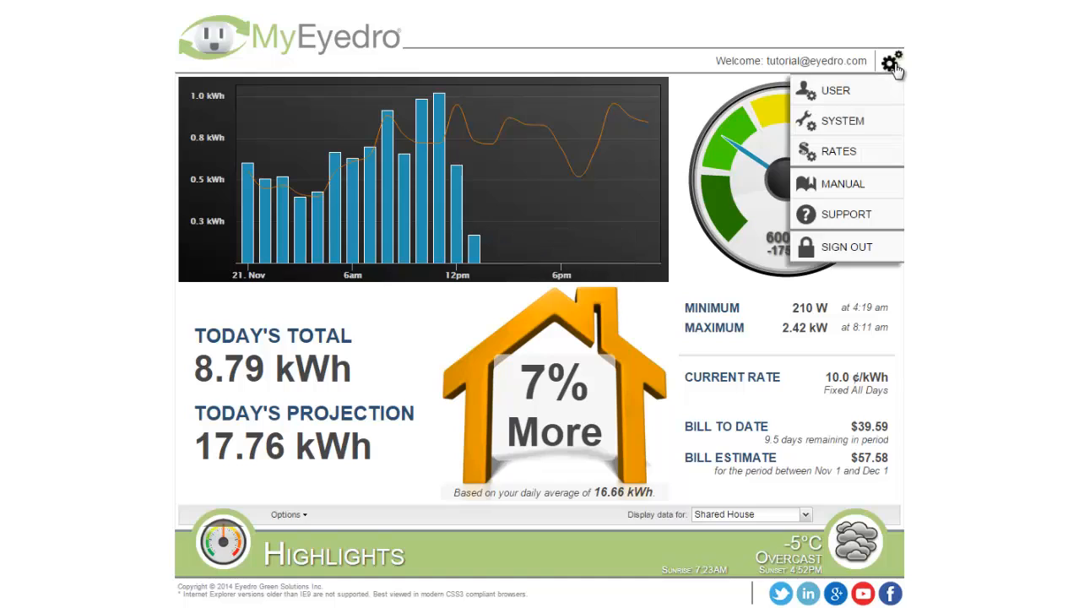
{"action": "mouse_move", "coordinate": [882, 155]}
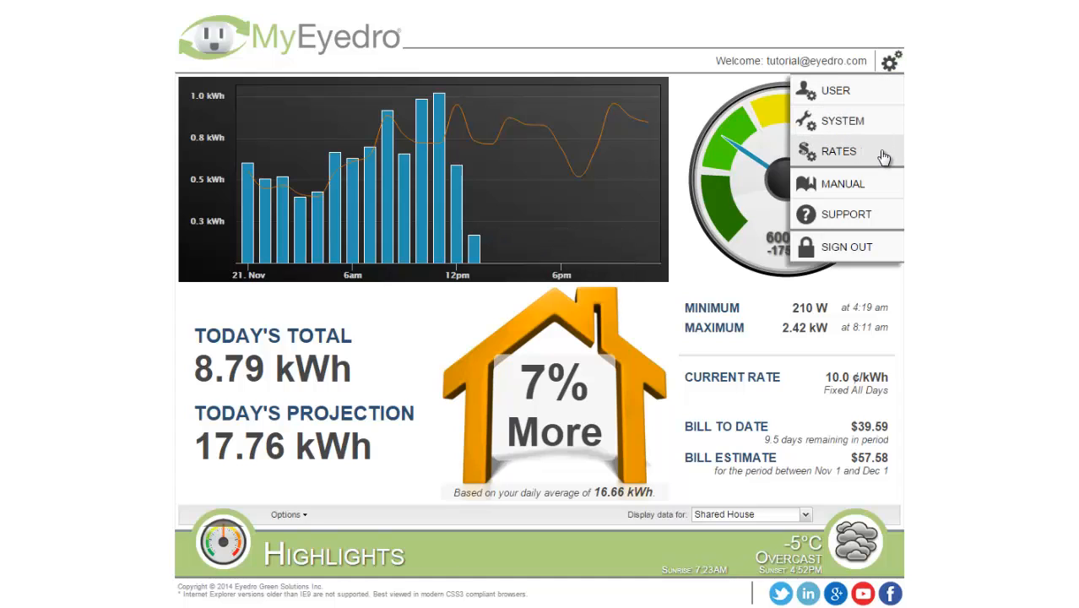
In Rate Settings, name the billing profile 'Utility XYZ' and set billing to Bi-Monthly.
{"action": "left_click", "coordinate": [837, 151]}
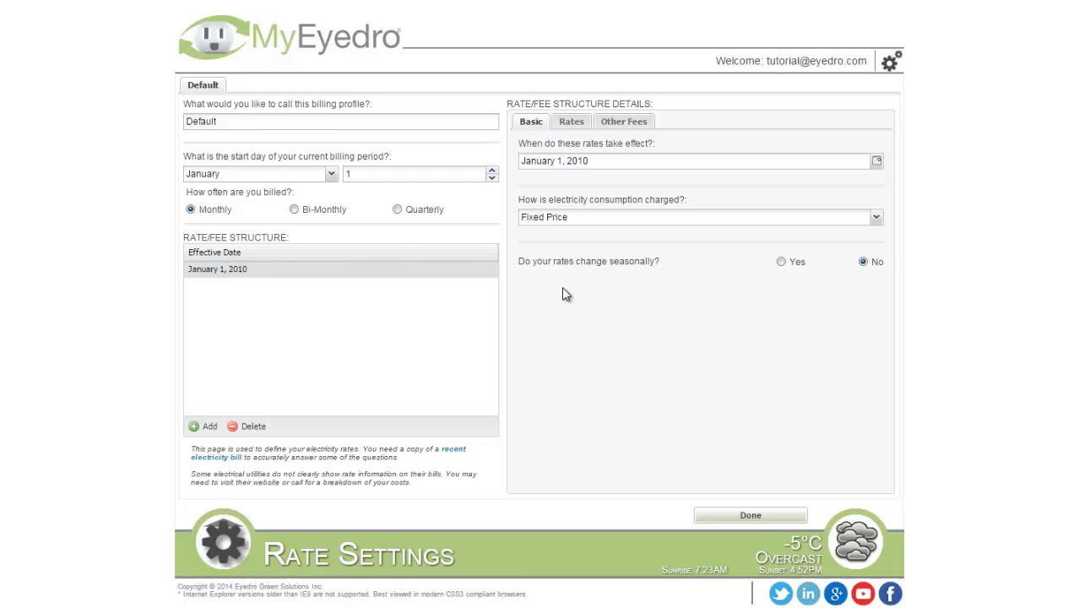
{"action": "triple_click", "coordinate": [341, 121]}
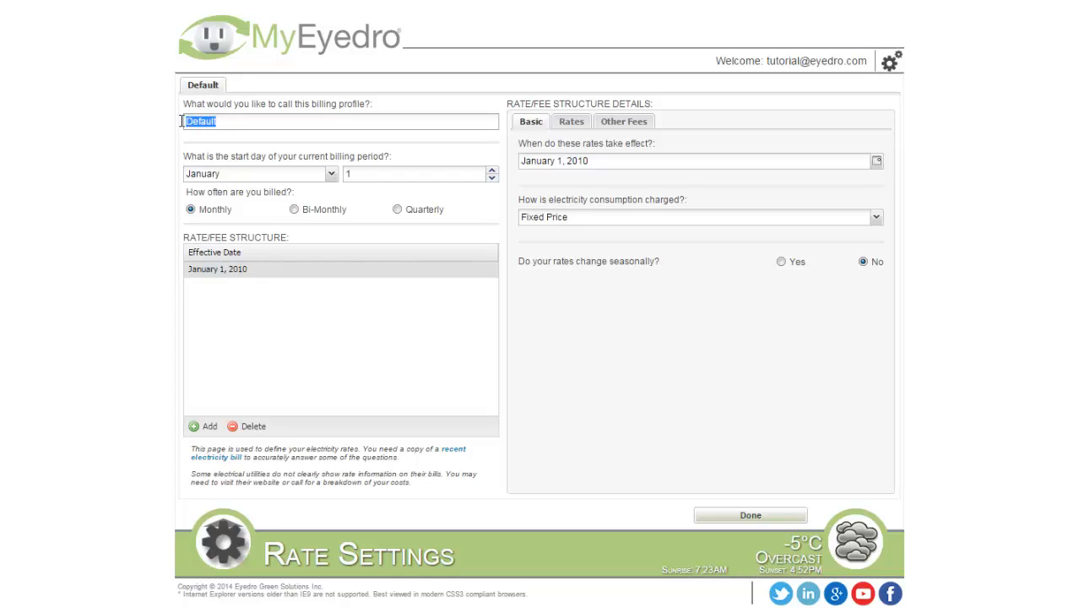
{"action": "mouse_move", "coordinate": [267, 226]}
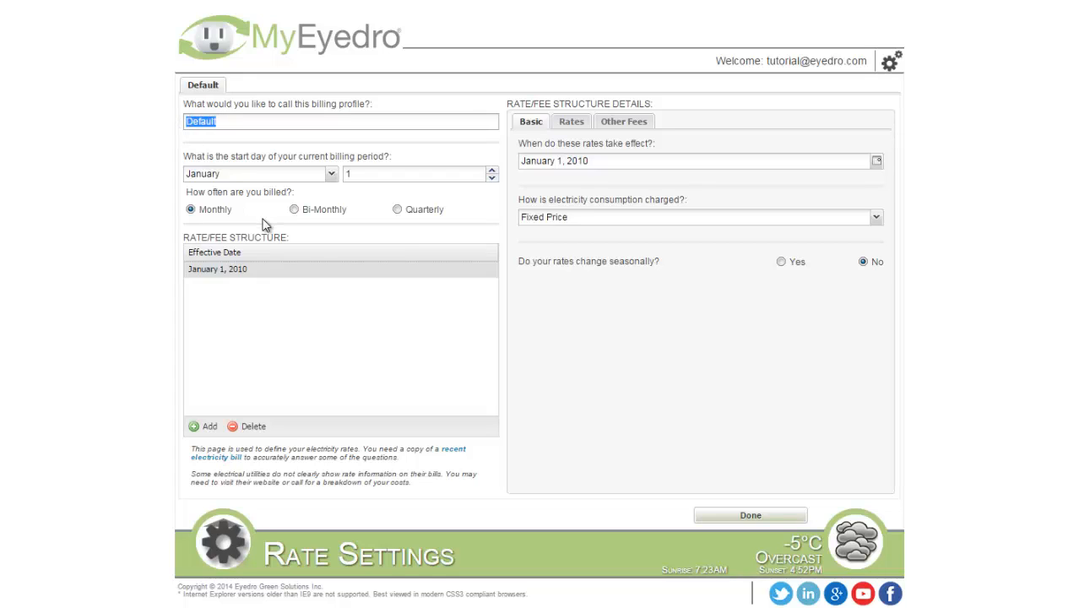
{"action": "type", "text": "U"}
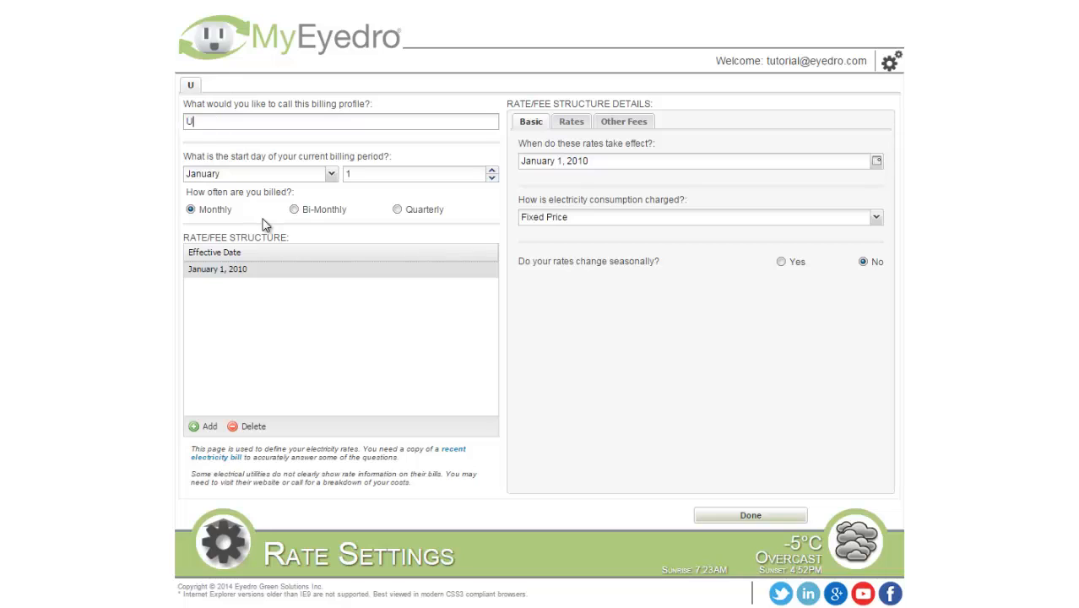
{"action": "type", "text": "tility"}
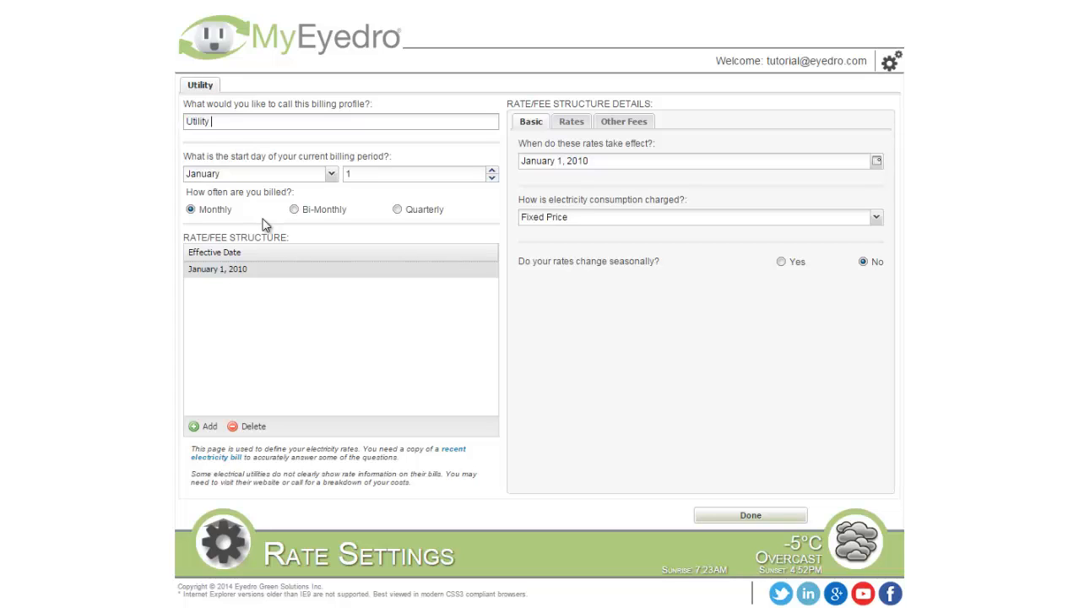
{"action": "type", "text": "XYZ"}
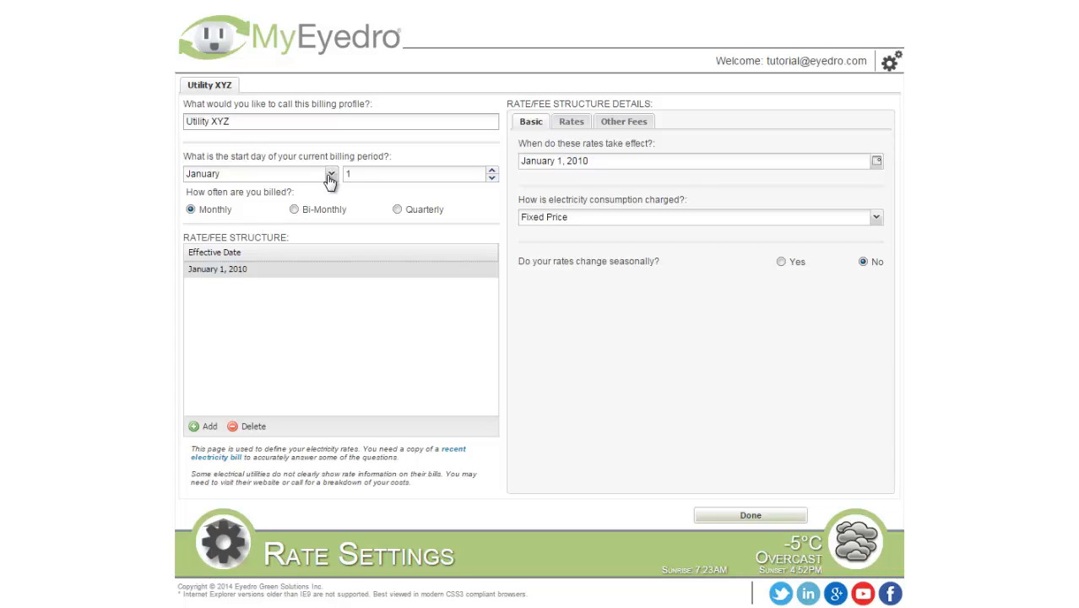
{"action": "mouse_move", "coordinate": [368, 181]}
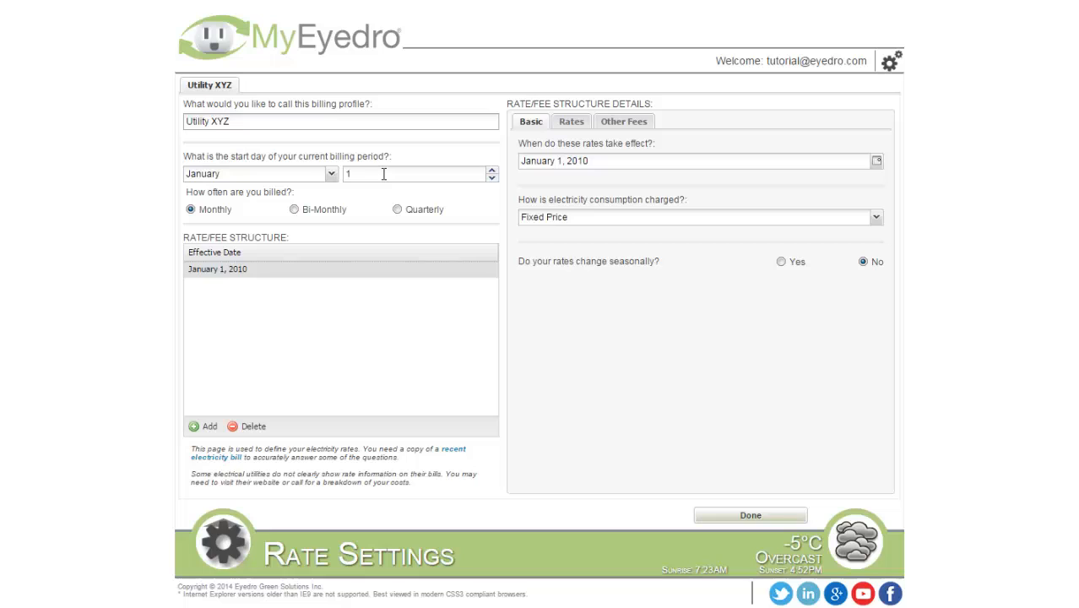
{"action": "mouse_move", "coordinate": [308, 216]}
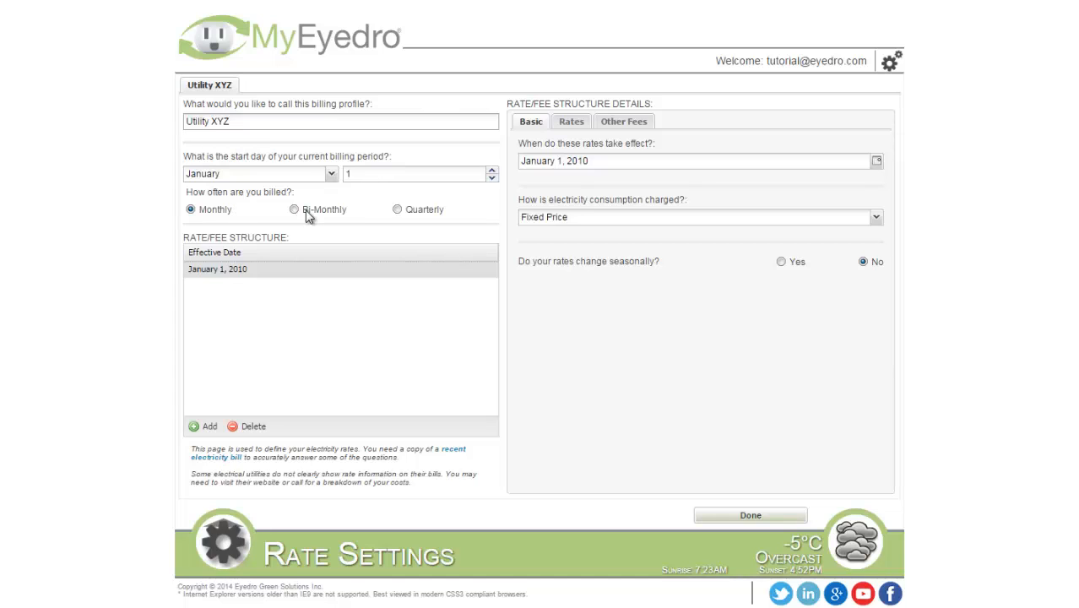
{"action": "left_click", "coordinate": [294, 209]}
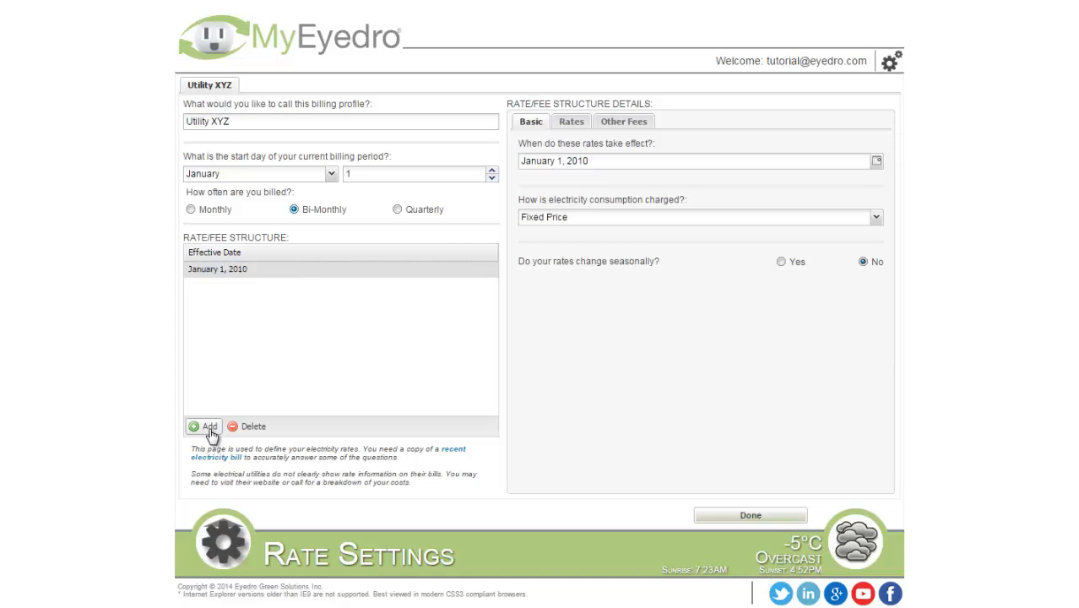
Add a new rate structure with an effective date of January 1, 2014.
{"action": "left_click", "coordinate": [202, 426]}
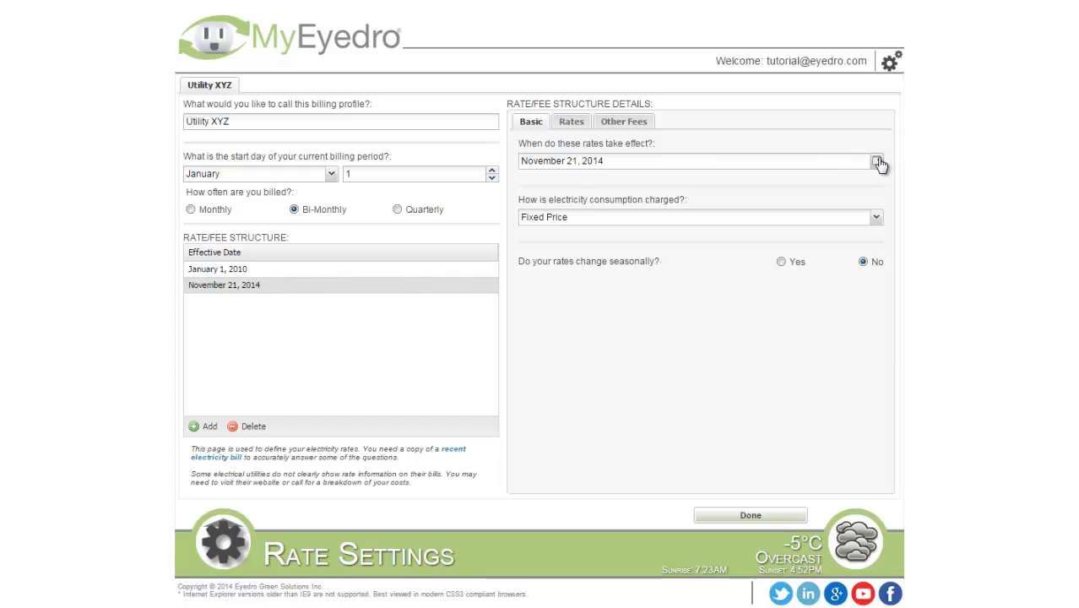
{"action": "left_click", "coordinate": [878, 162]}
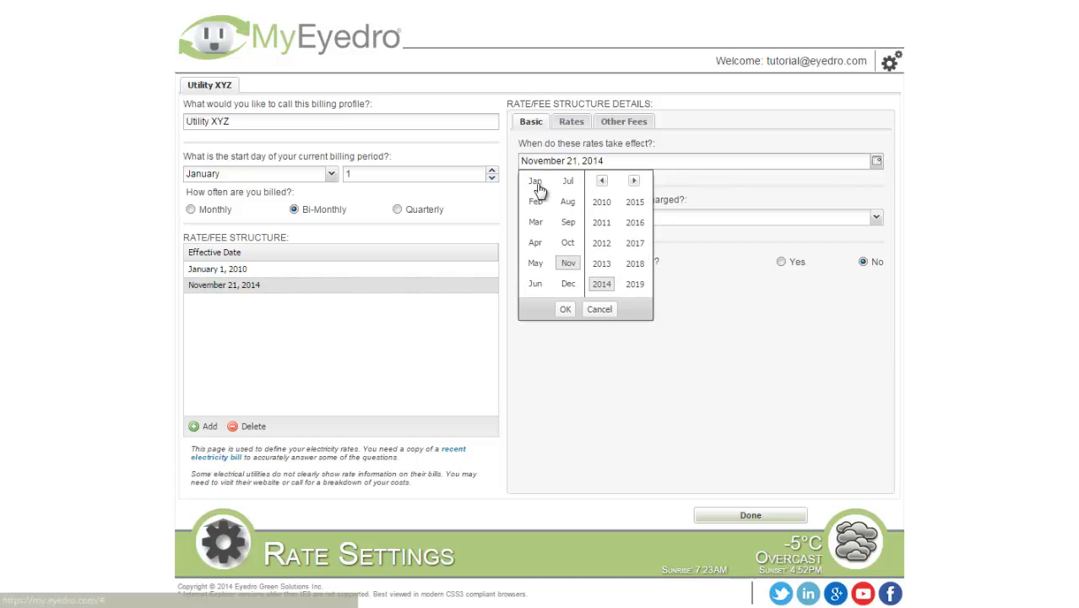
{"action": "left_click", "coordinate": [534, 180]}
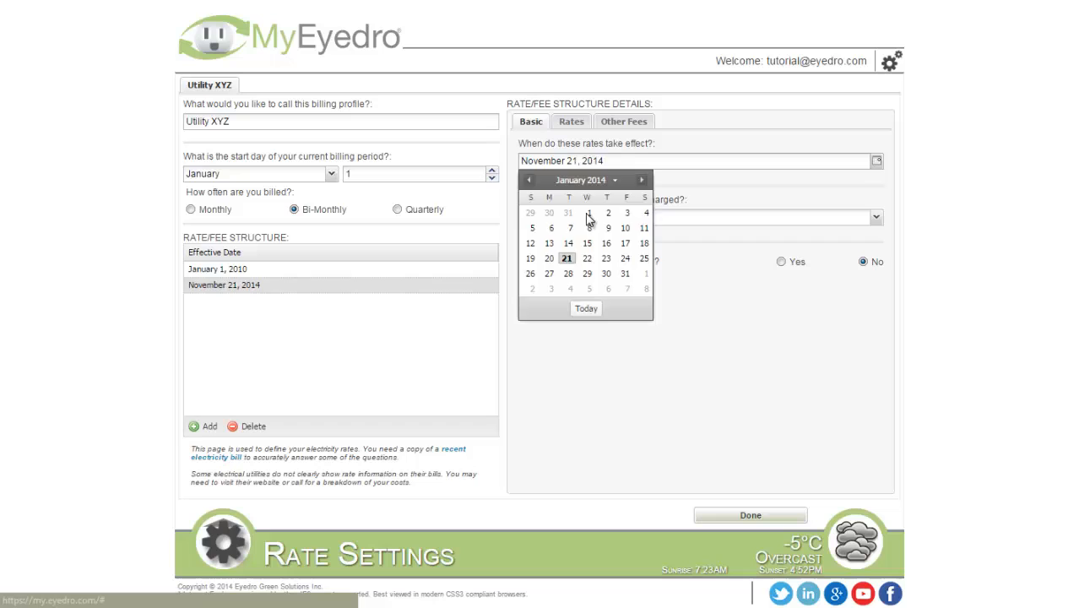
{"action": "left_click", "coordinate": [588, 212]}
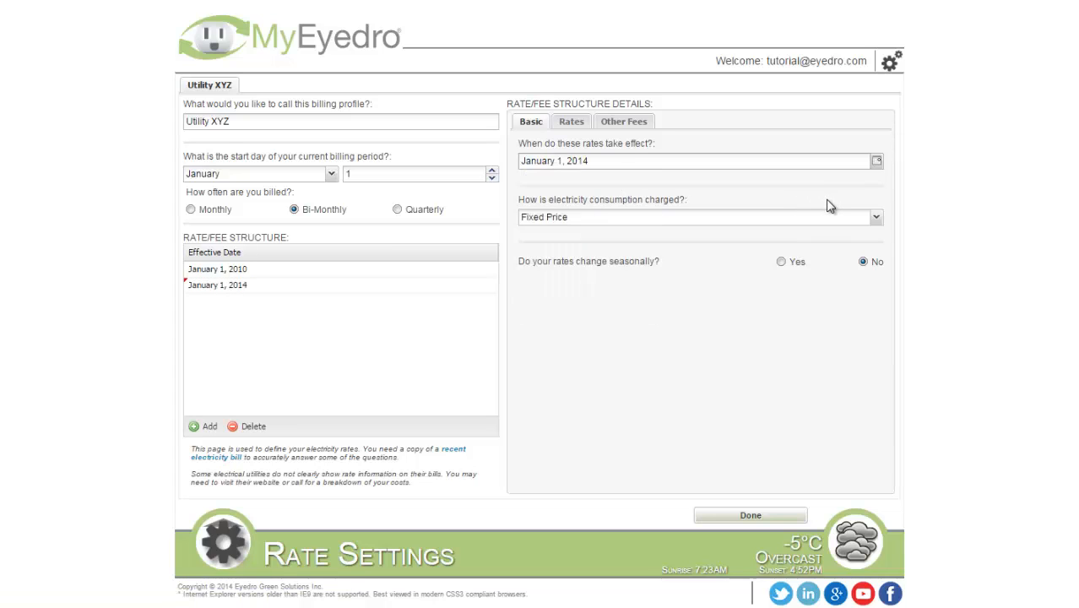
{"action": "left_click", "coordinate": [875, 216]}
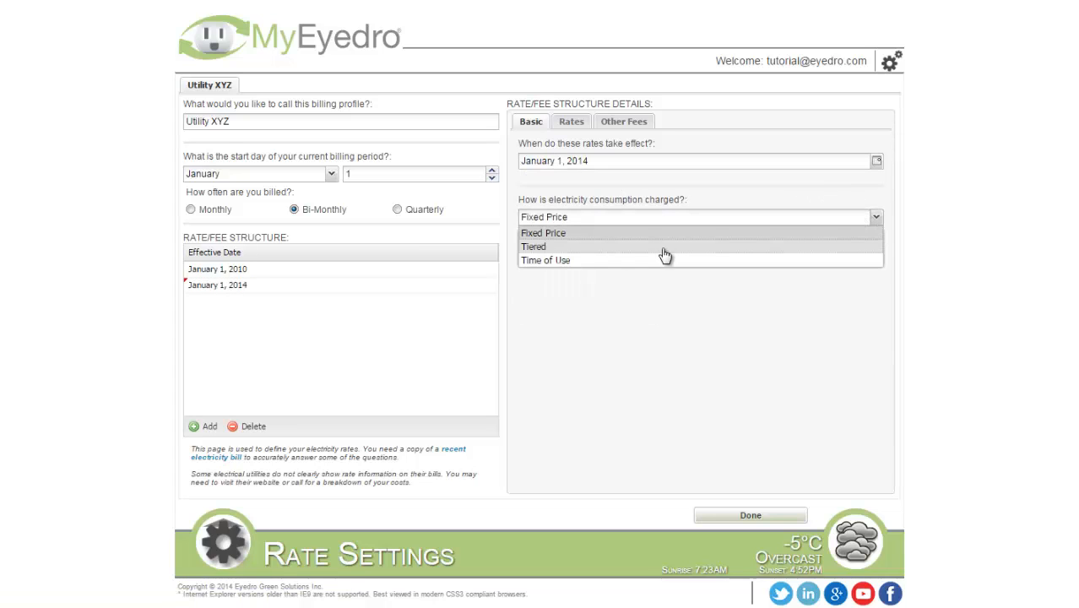
{"action": "mouse_move", "coordinate": [628, 267]}
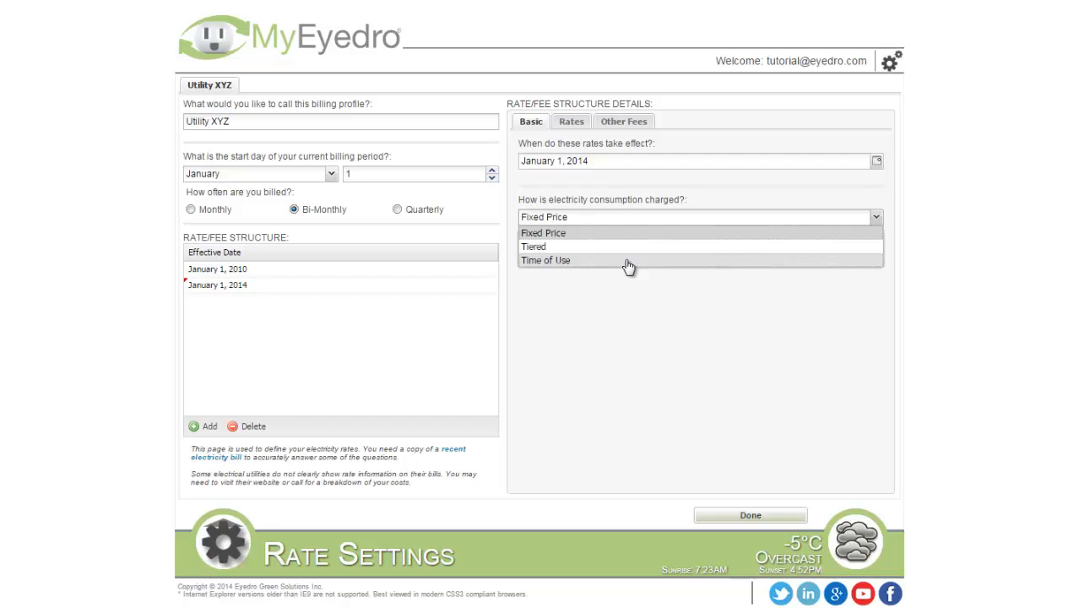
Set electricity consumption to be charged at a Fixed Price.
{"action": "left_click", "coordinate": [544, 233]}
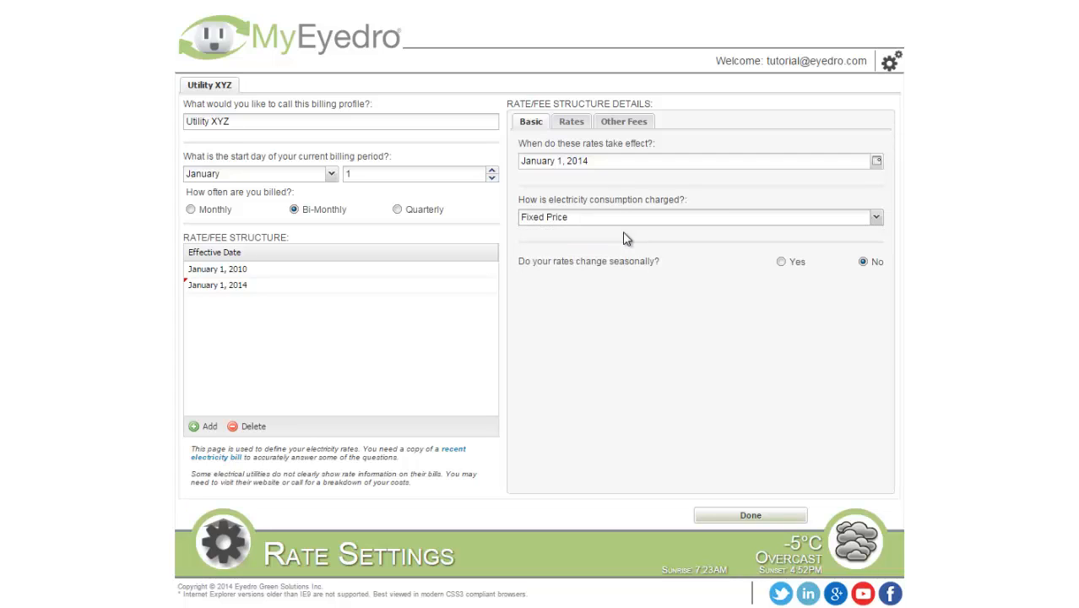
{"action": "mouse_move", "coordinate": [736, 262]}
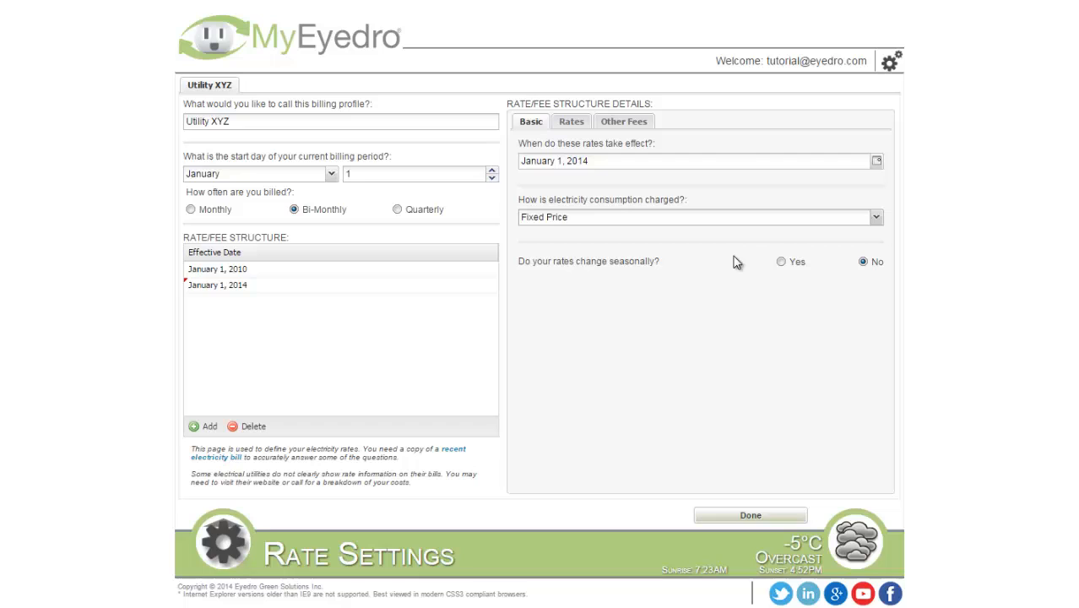
{"action": "mouse_move", "coordinate": [816, 269]}
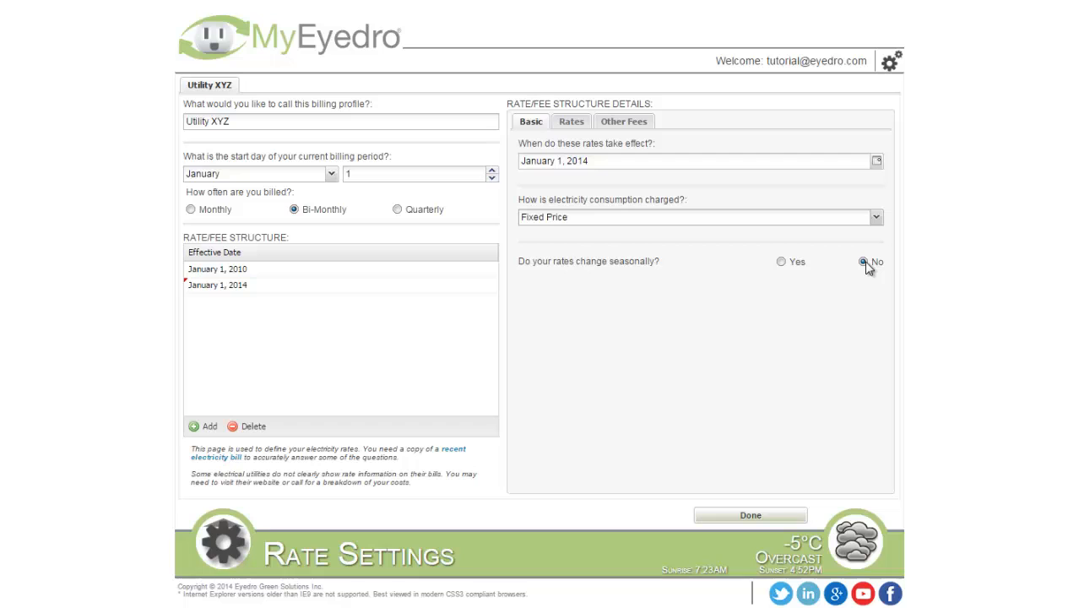
{"action": "mouse_move", "coordinate": [814, 270]}
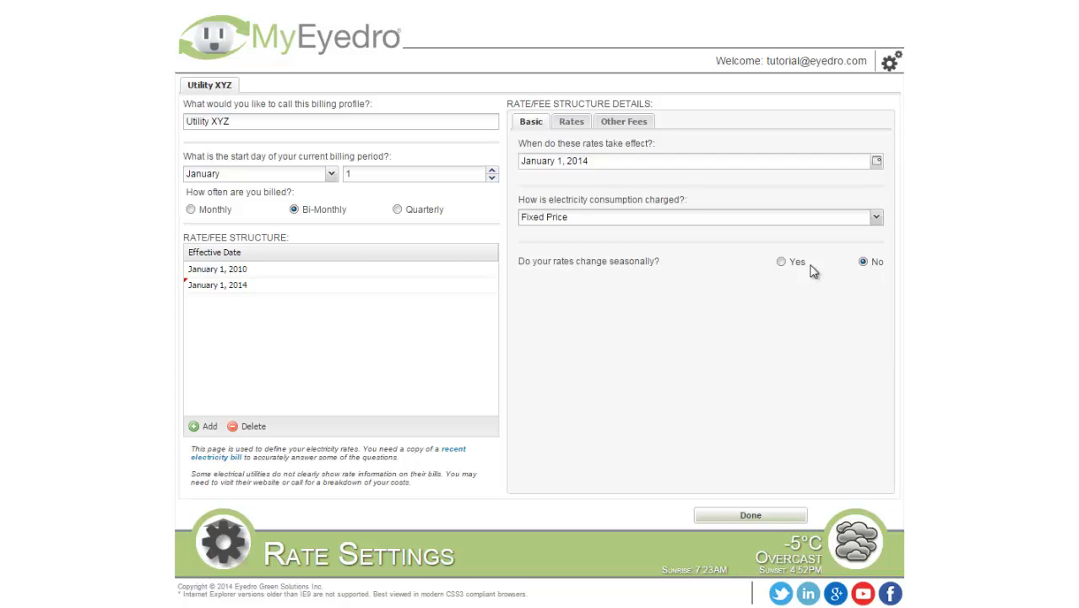
Enable seasonal rates with 2 seasons and review the Summer fixed rate of 10 ¢/kWh.
{"action": "left_click", "coordinate": [780, 262]}
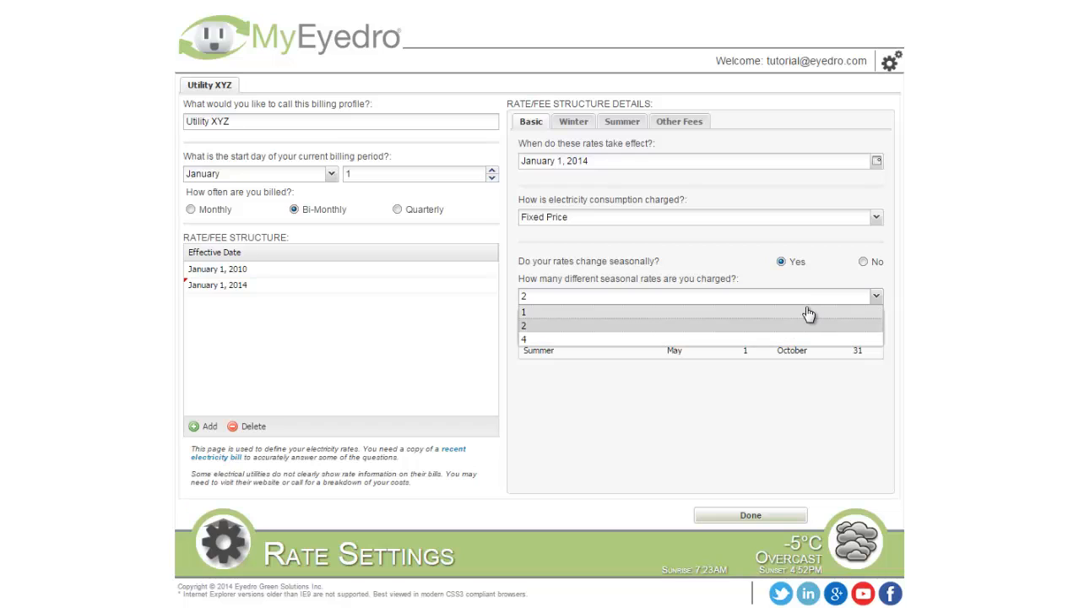
{"action": "left_click", "coordinate": [523, 325]}
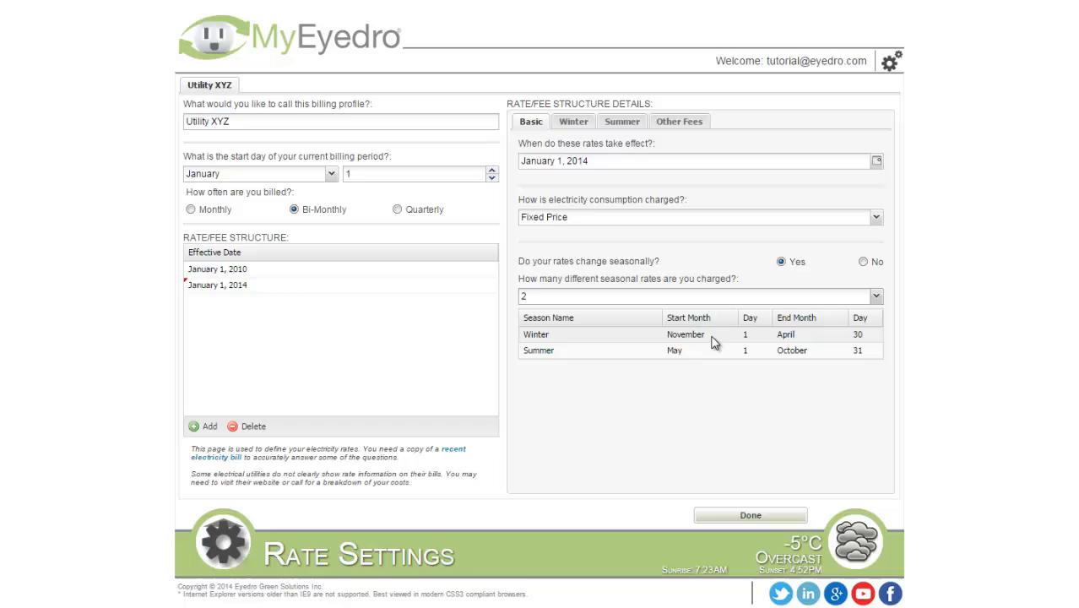
{"action": "mouse_move", "coordinate": [728, 358]}
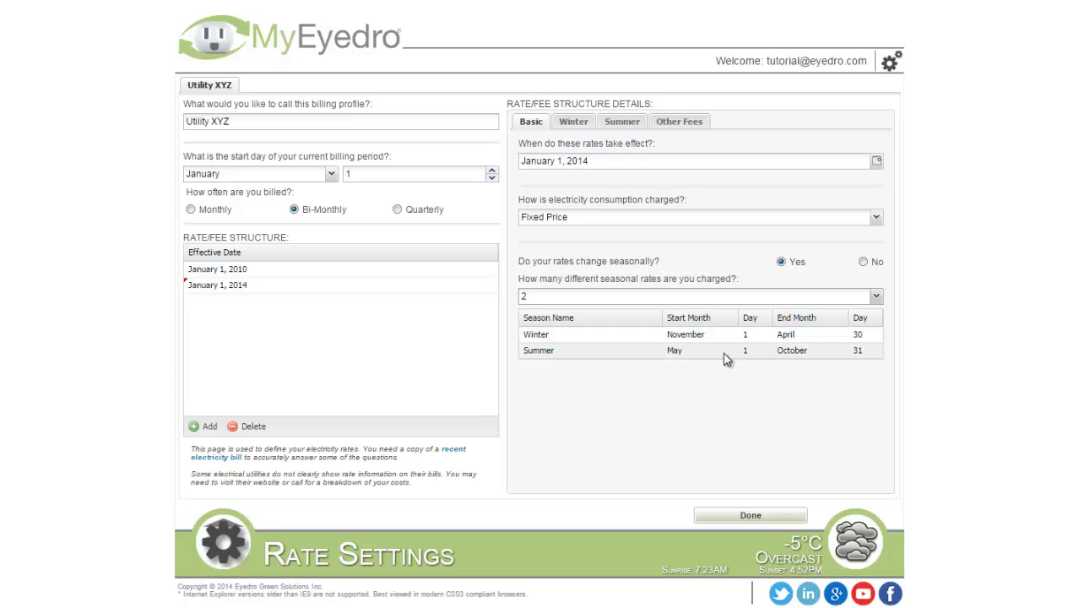
{"action": "mouse_move", "coordinate": [800, 354]}
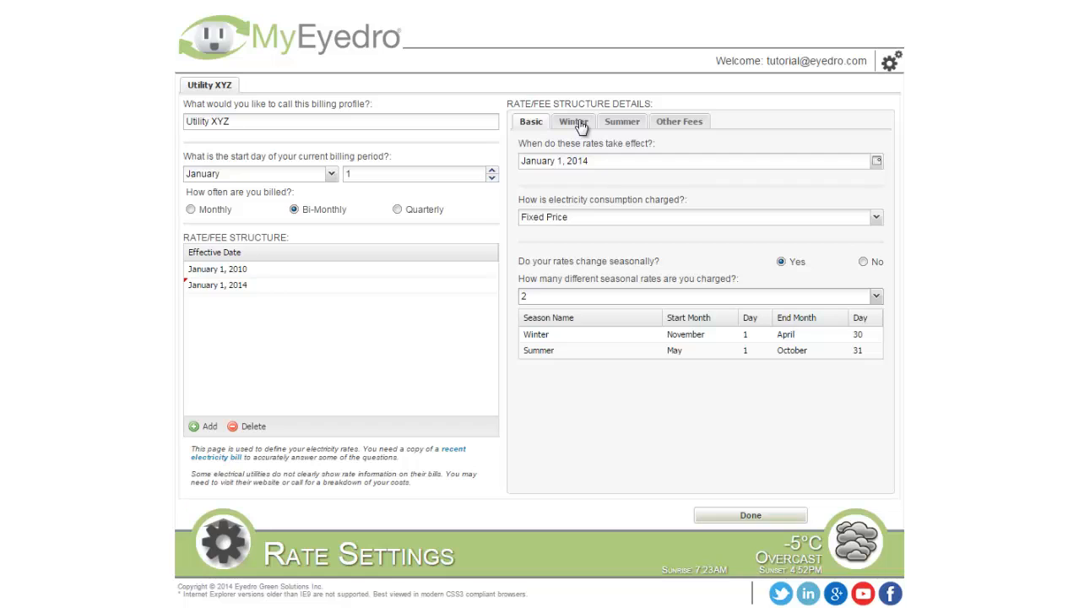
{"action": "mouse_move", "coordinate": [622, 121]}
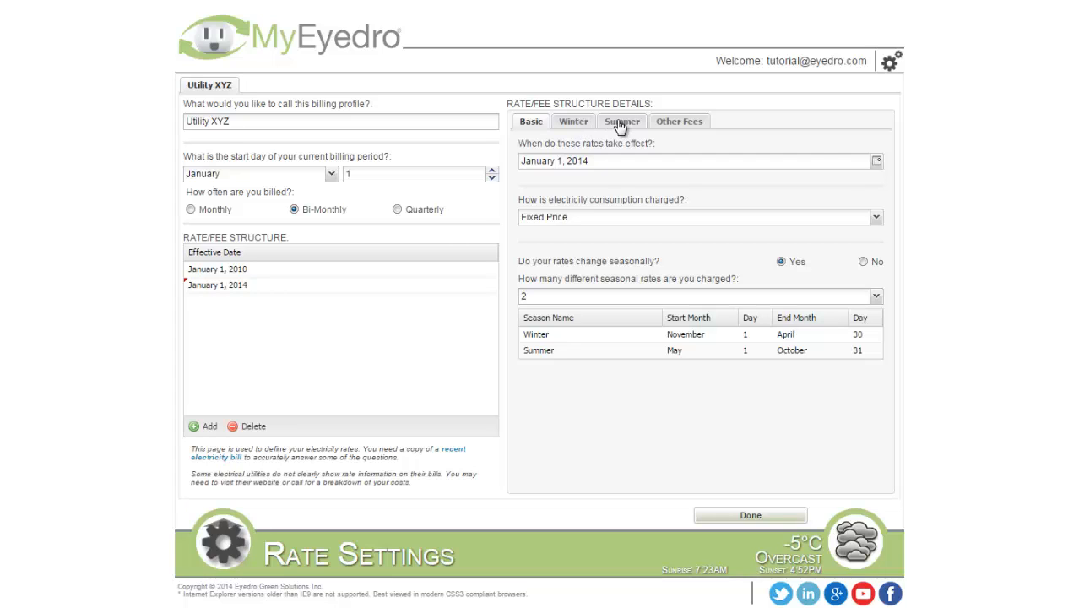
{"action": "left_click", "coordinate": [621, 122]}
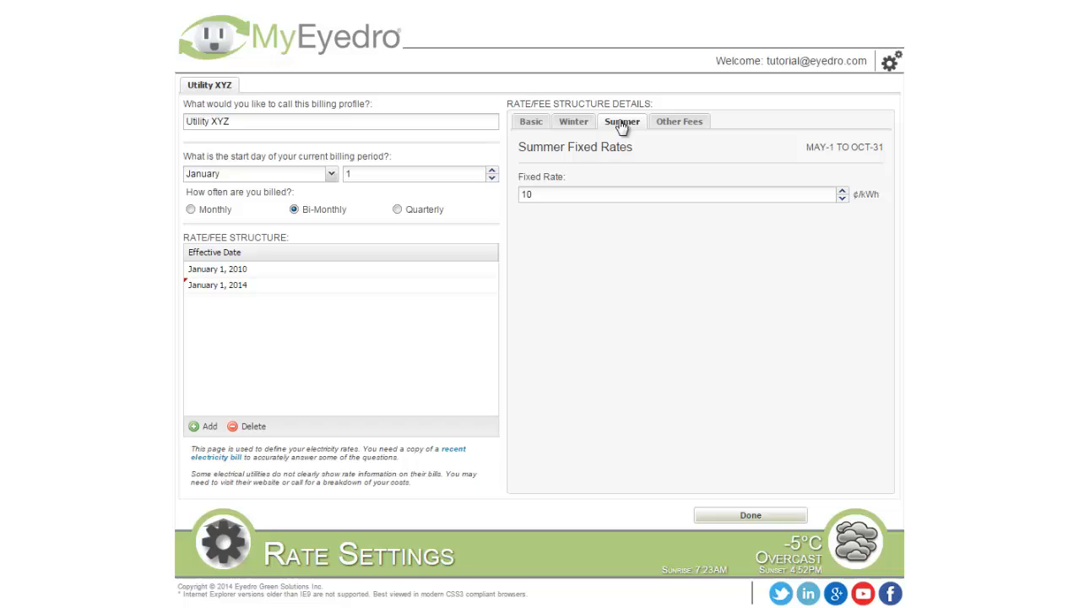
{"action": "mouse_move", "coordinate": [732, 321]}
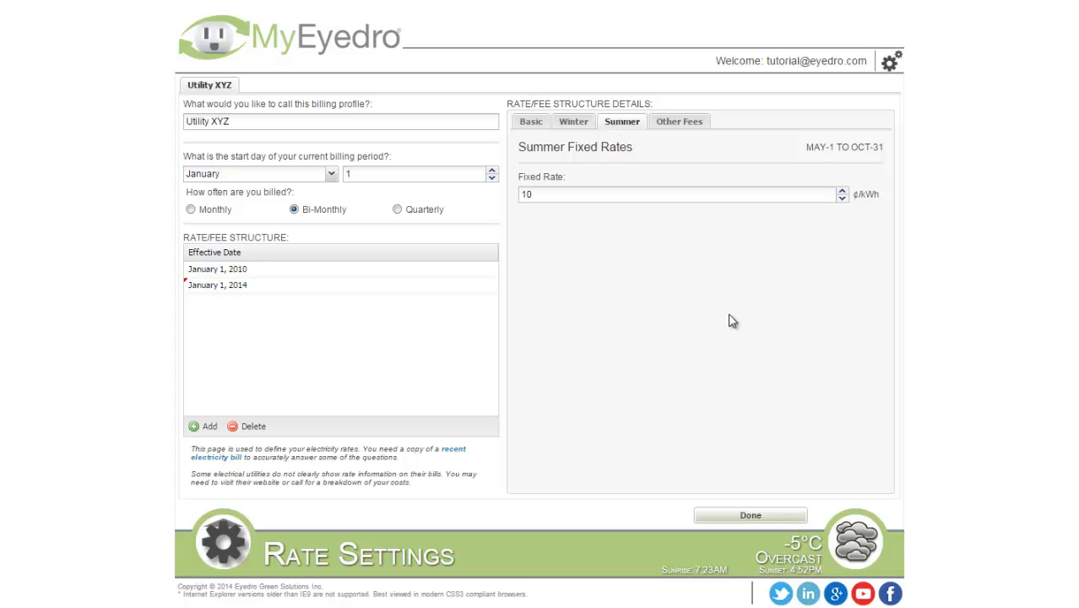
Under Other Fees enable the variable fee and 13% tax, then finish with Done to return to Highlights.
{"action": "left_click", "coordinate": [679, 122]}
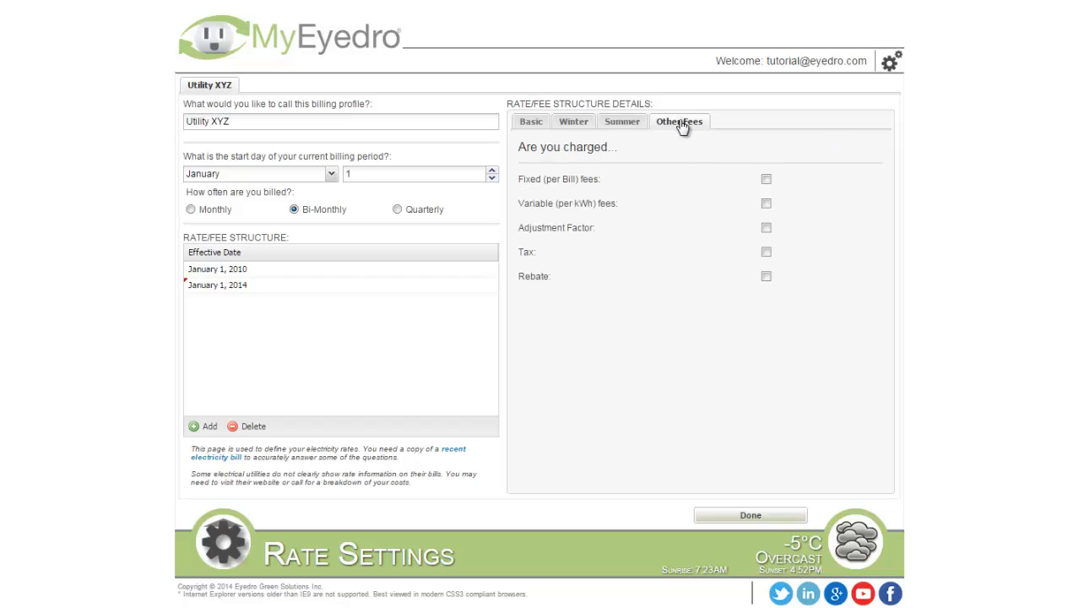
{"action": "mouse_move", "coordinate": [723, 185]}
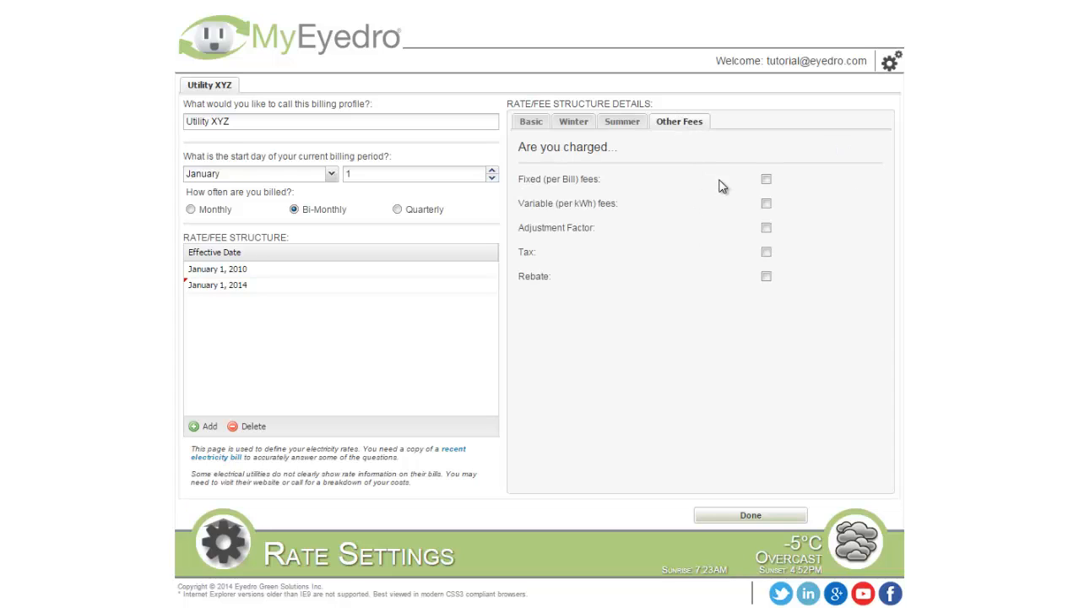
{"action": "mouse_move", "coordinate": [729, 184]}
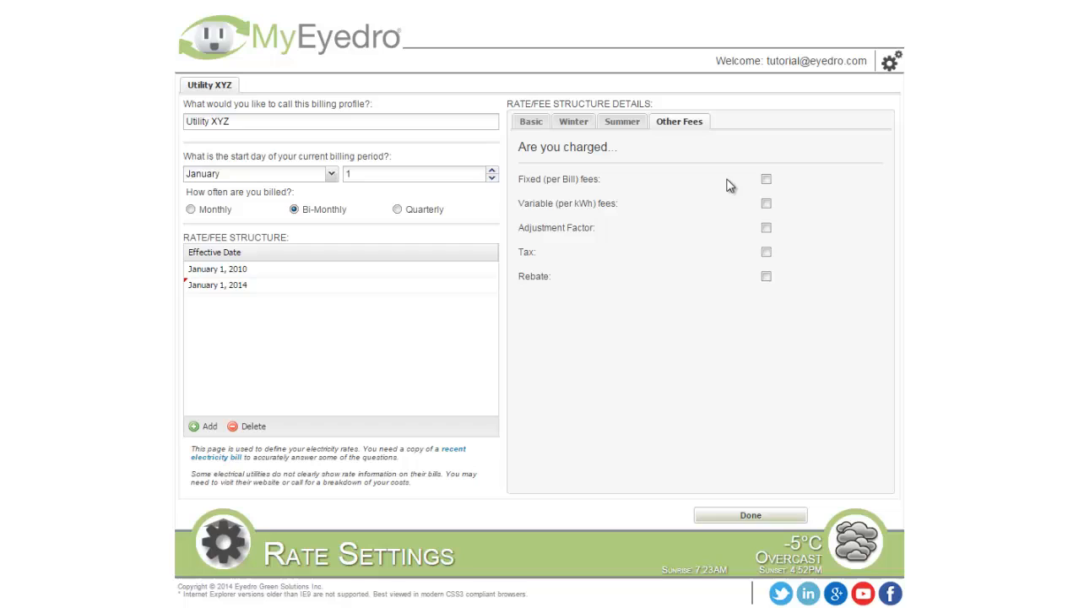
{"action": "mouse_move", "coordinate": [767, 181]}
{"action": "type", "text": "14.99"}
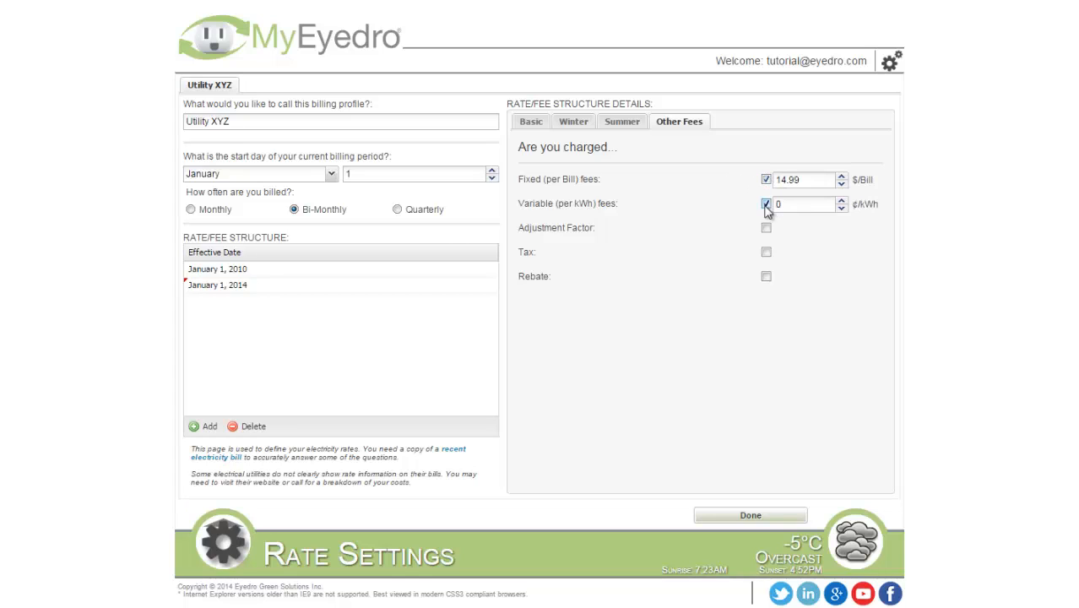
{"action": "left_click", "coordinate": [766, 226]}
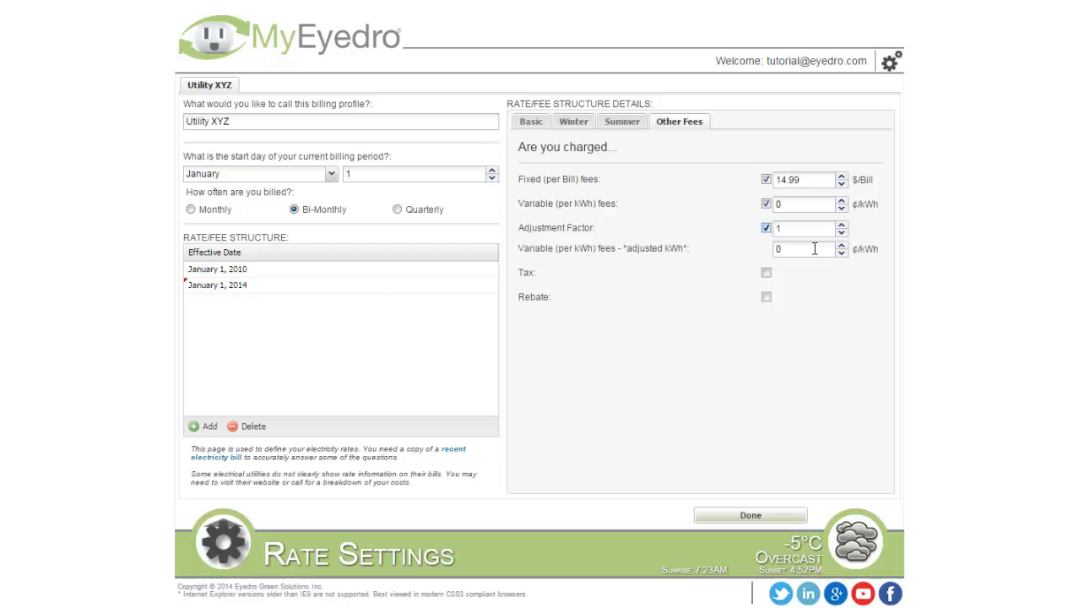
{"action": "left_click", "coordinate": [767, 272]}
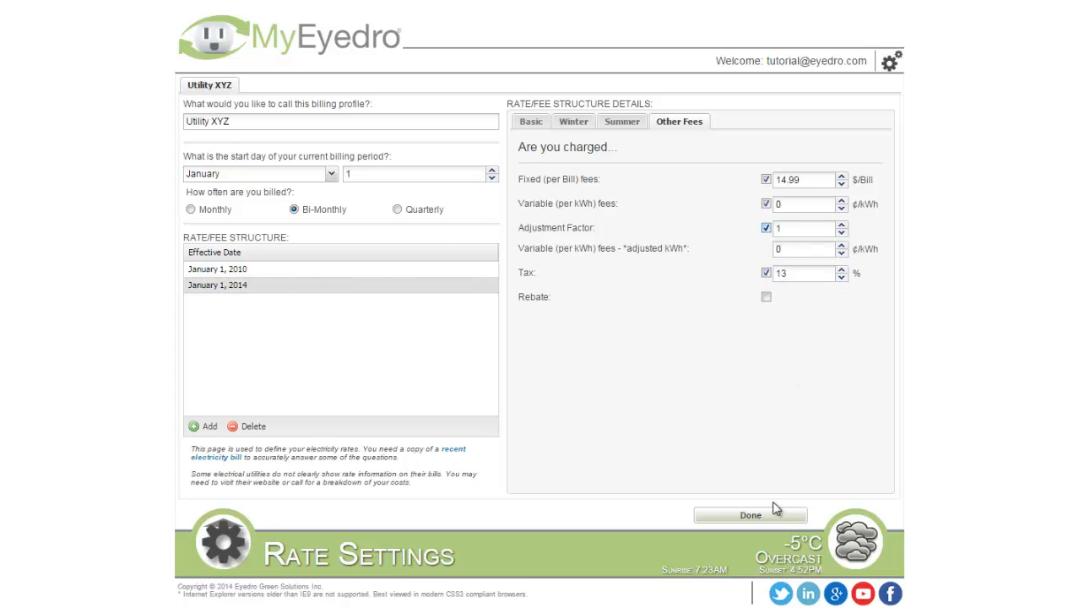
{"action": "left_click", "coordinate": [750, 515]}
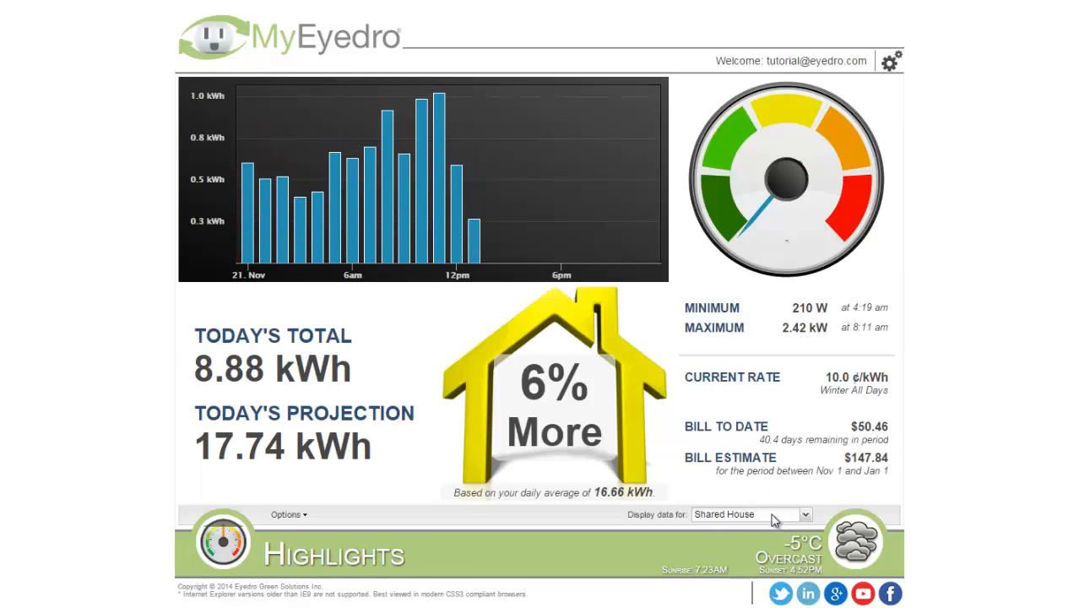